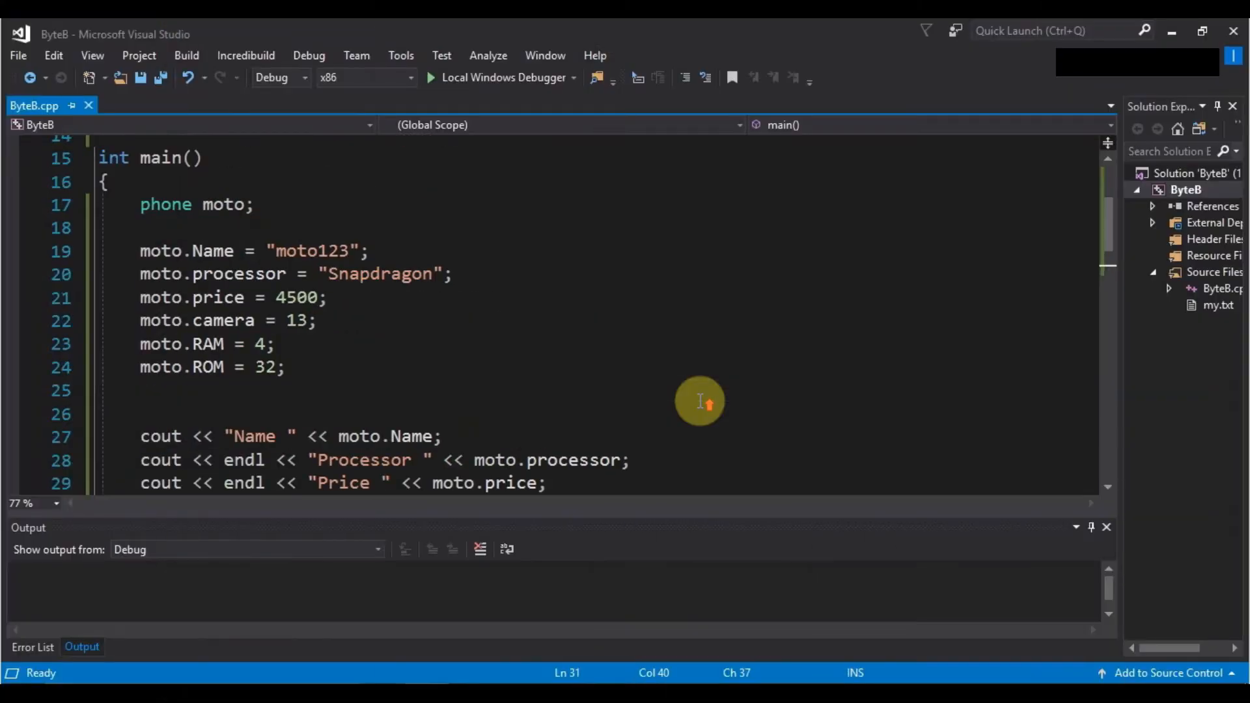
Insert a blank line above the phone struct at the top of ByteB.cpp
scroll(up, 3)
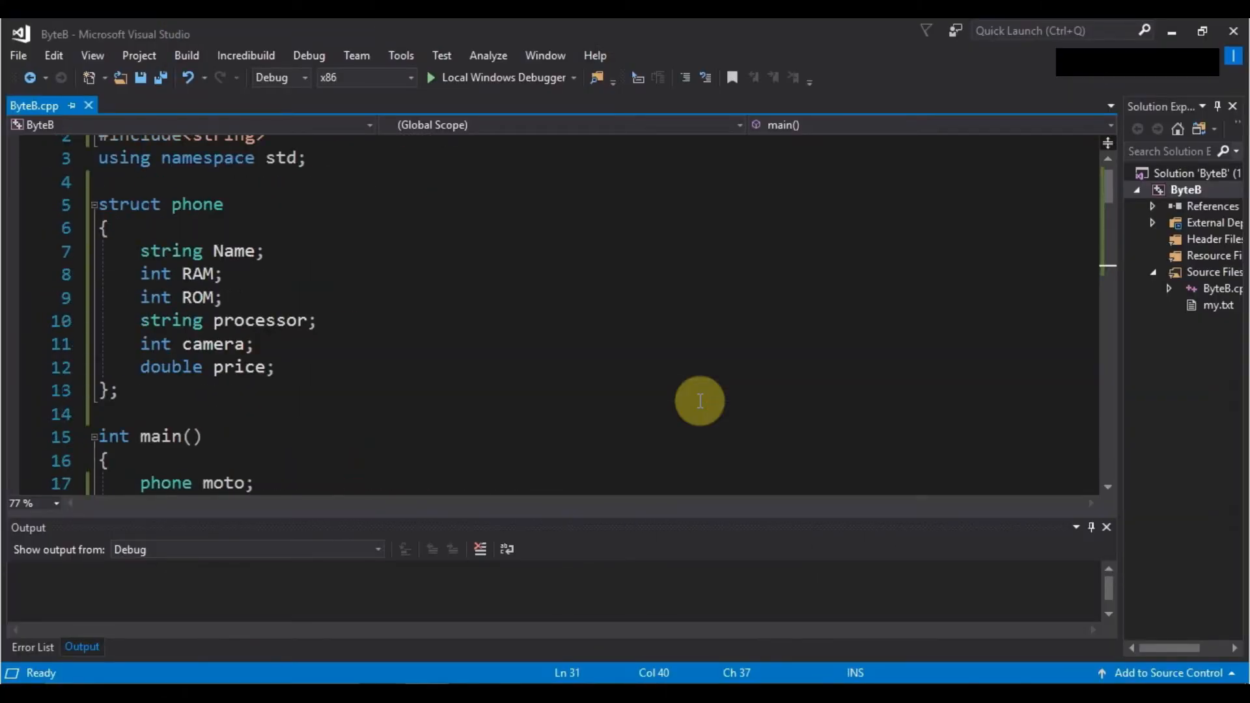
scroll(up, 3)
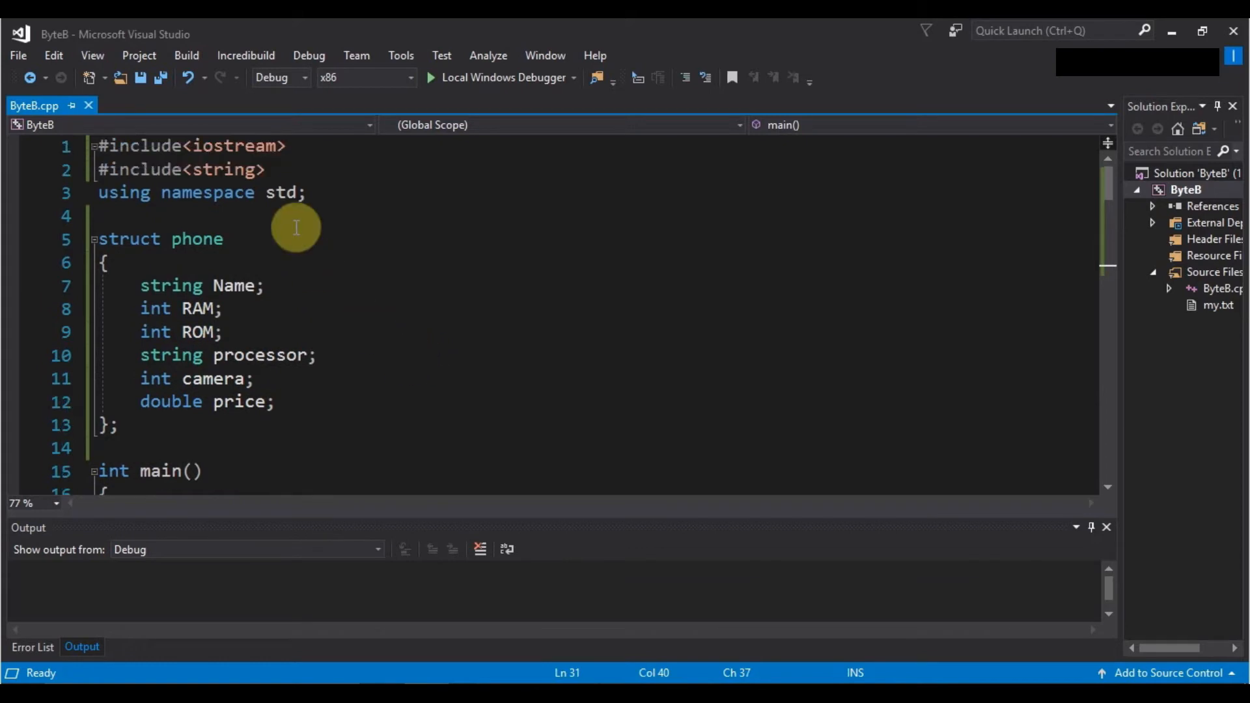
key(Enter)
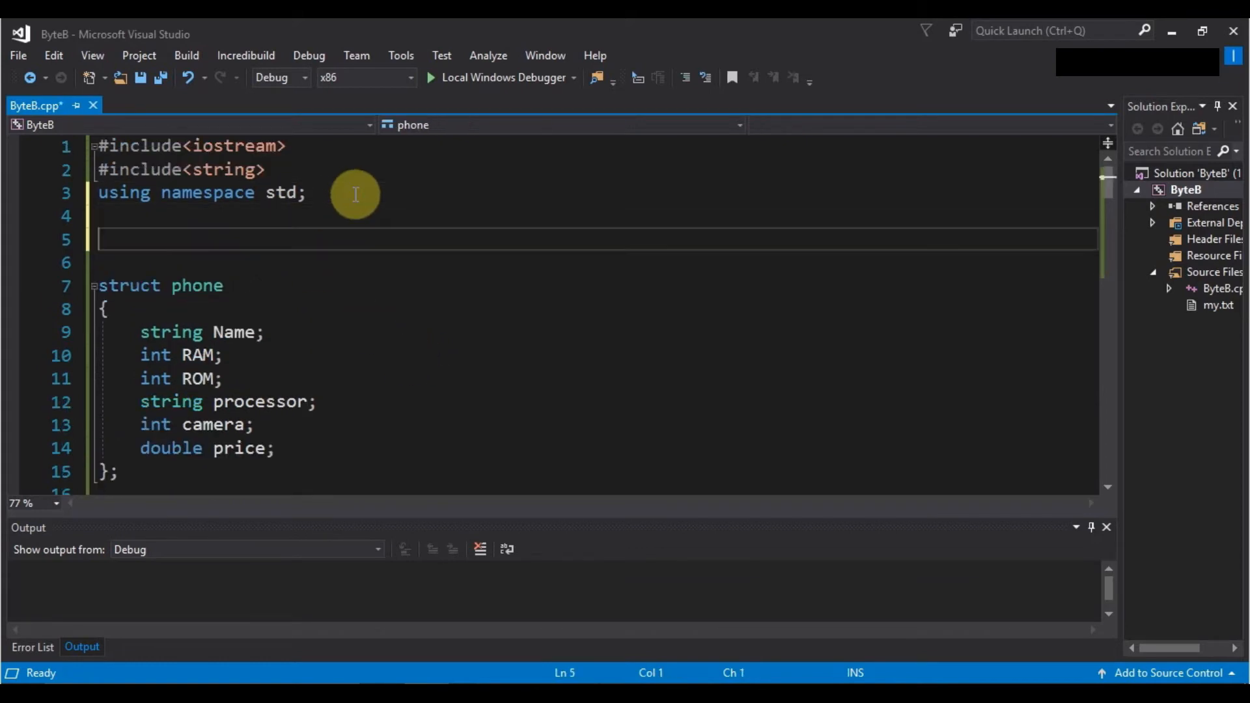
Write 'struct camera' with int front and int rear members above struct phone
text(struct)
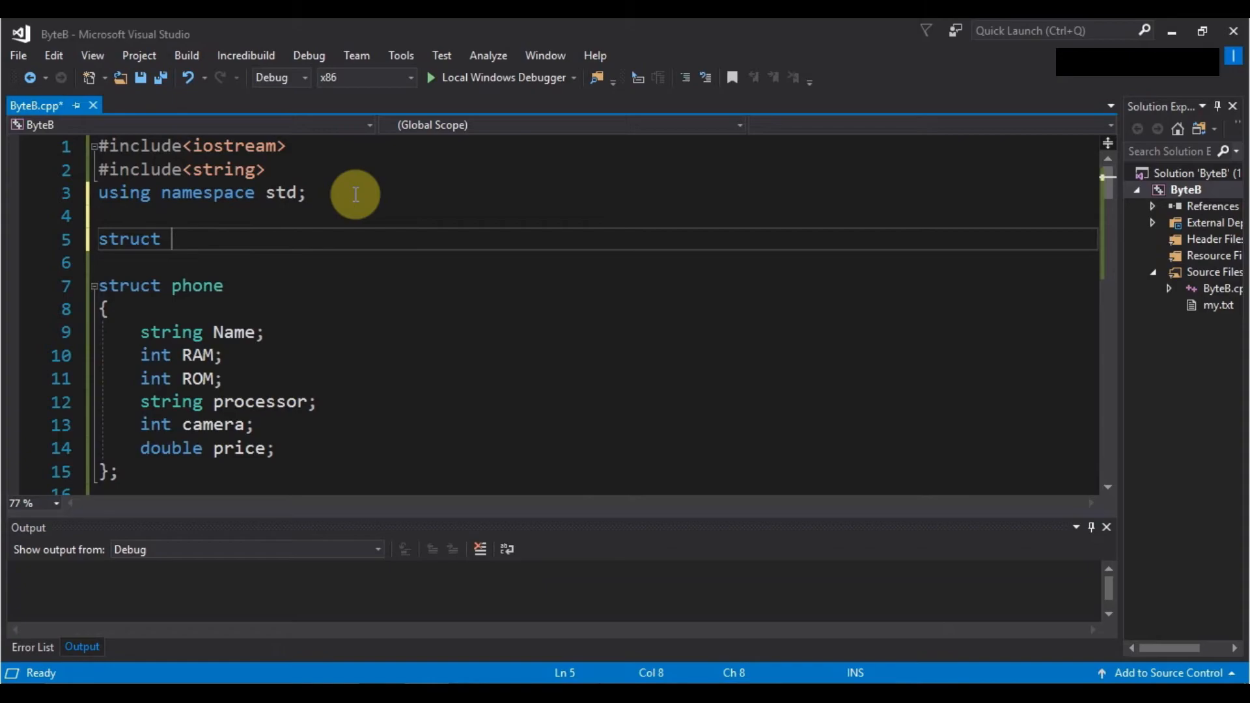
text(camera)
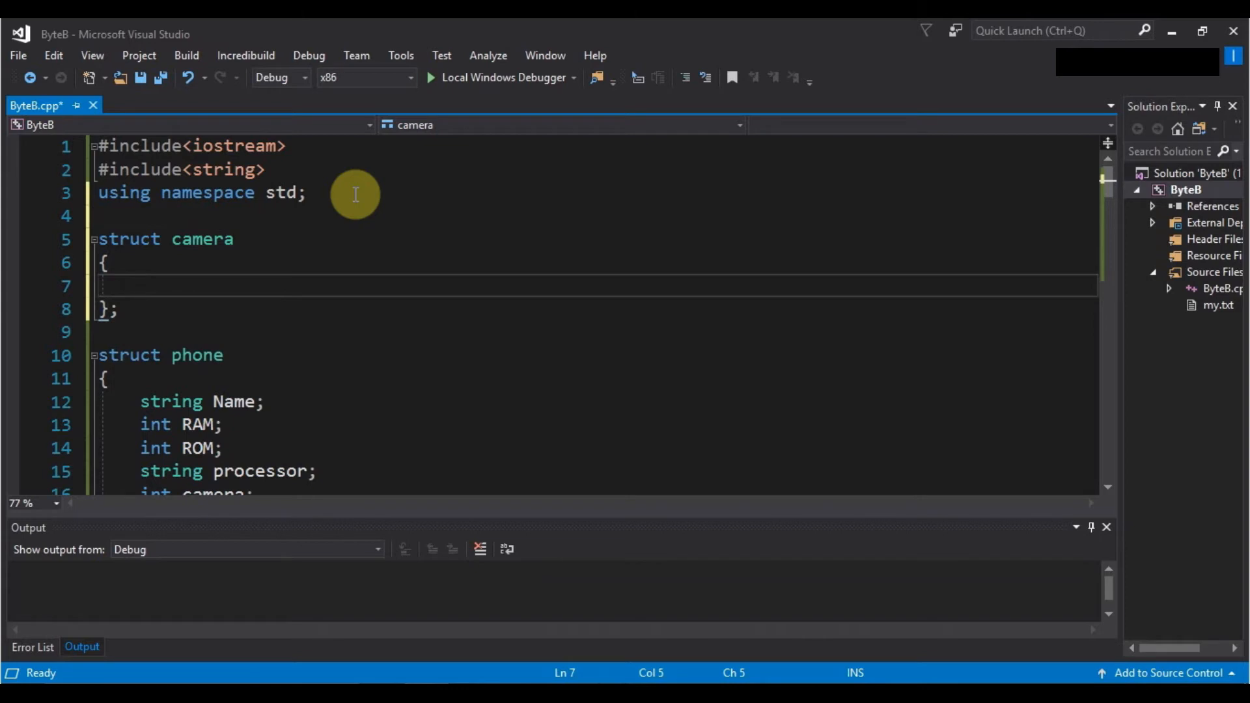
text(int front;)
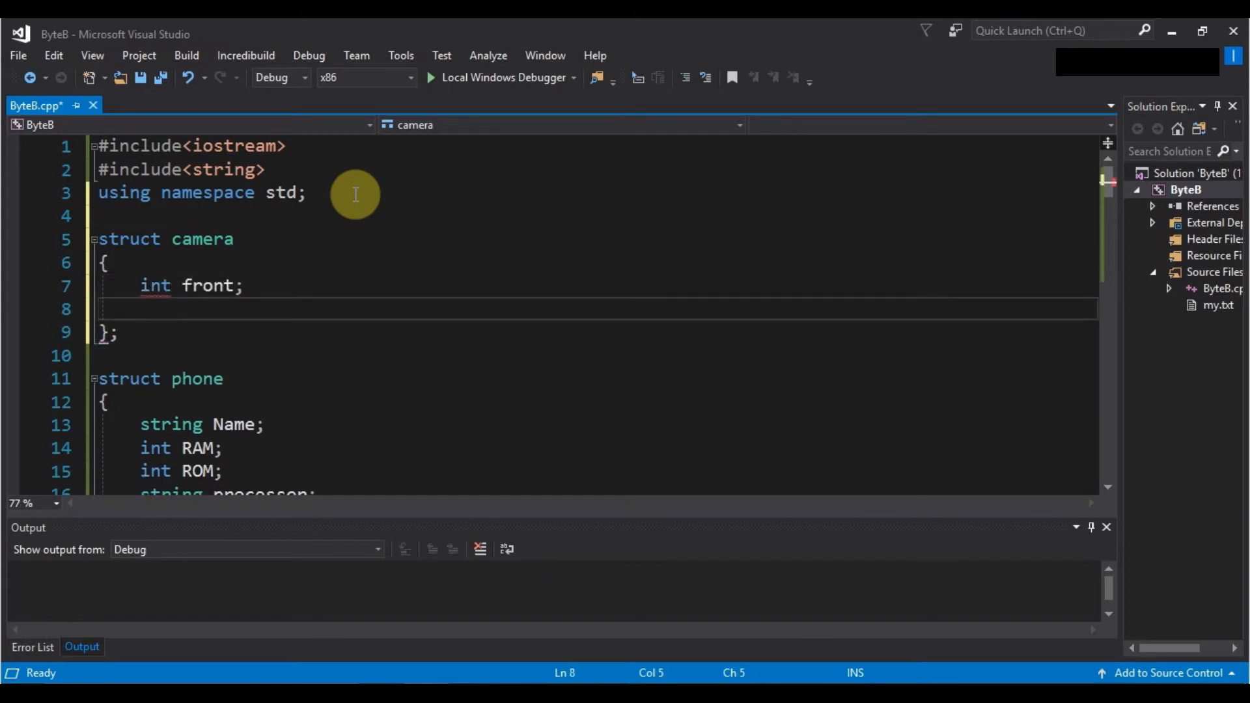
text(int rear;)
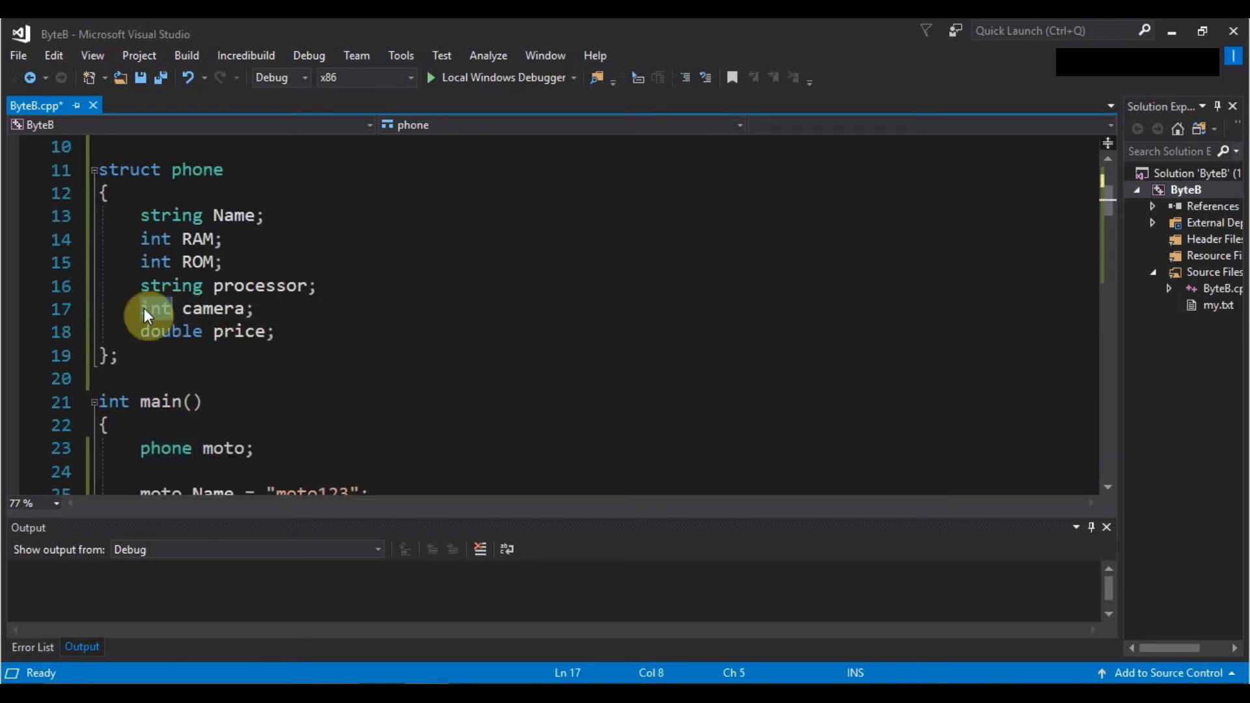
Retype phone's member as 'camera camera' and assign moto.camera.front = 13
text(camera)
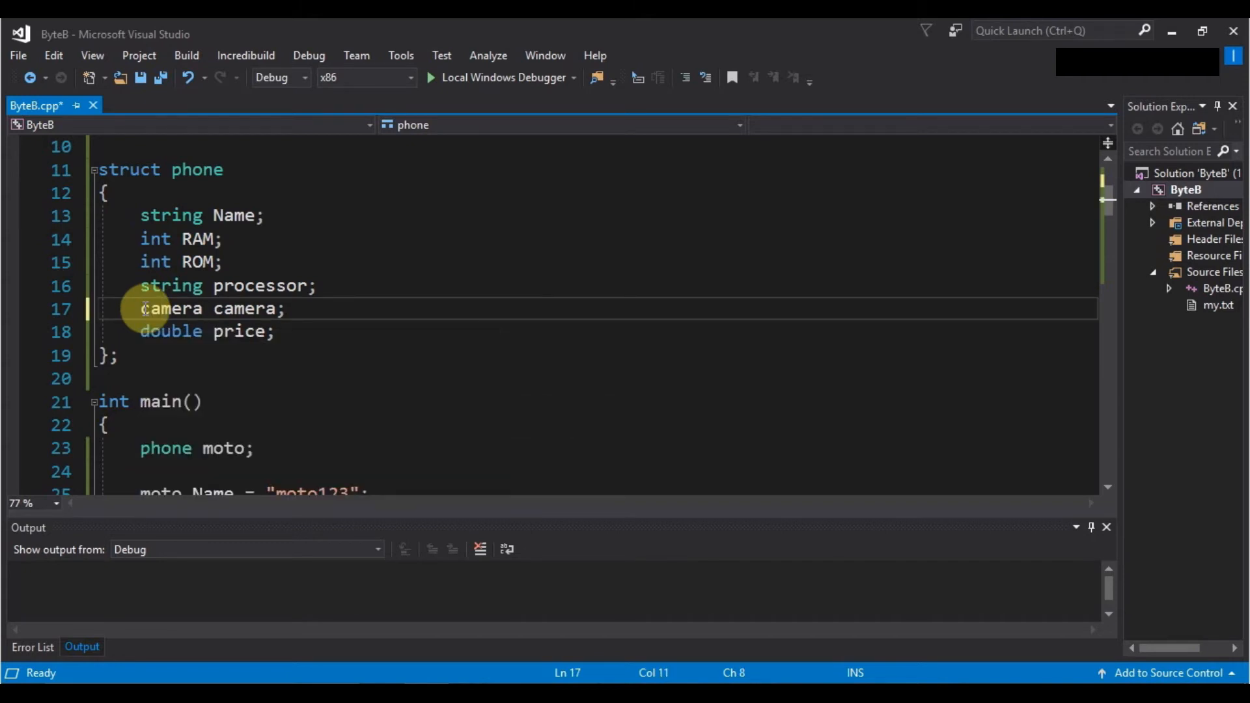
scroll(up, 3)
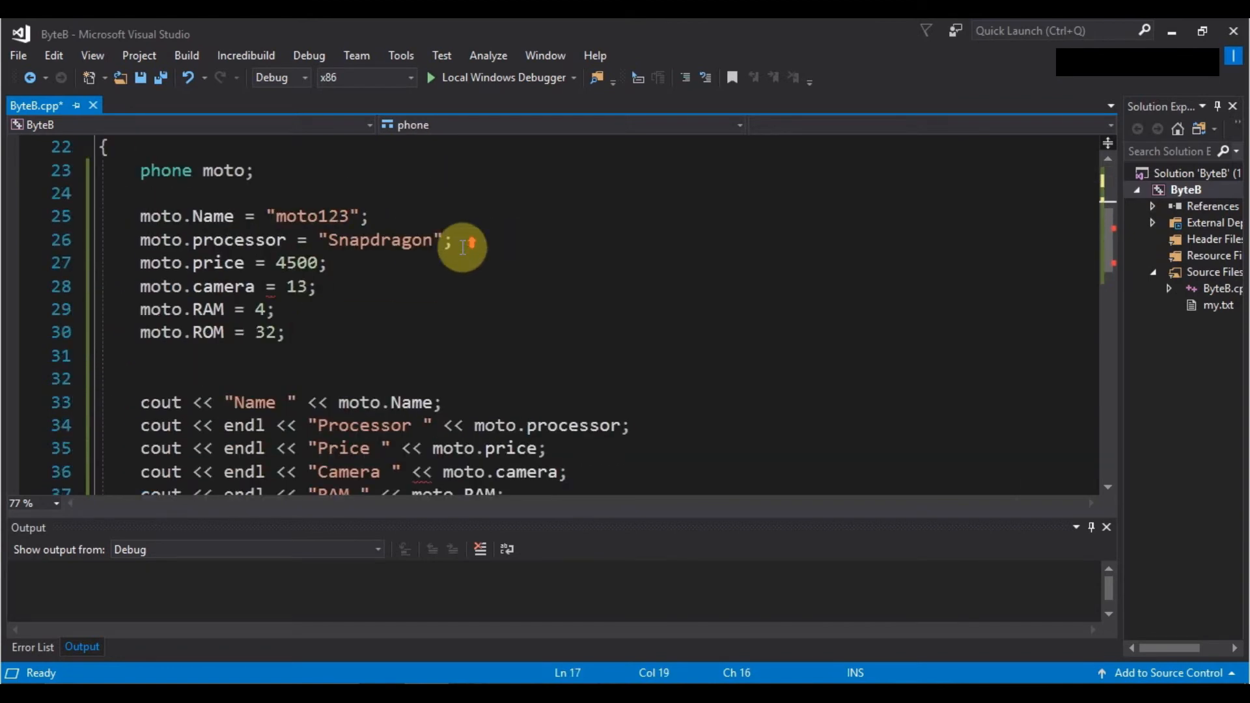
mouse_move(259, 285)
text(.front)
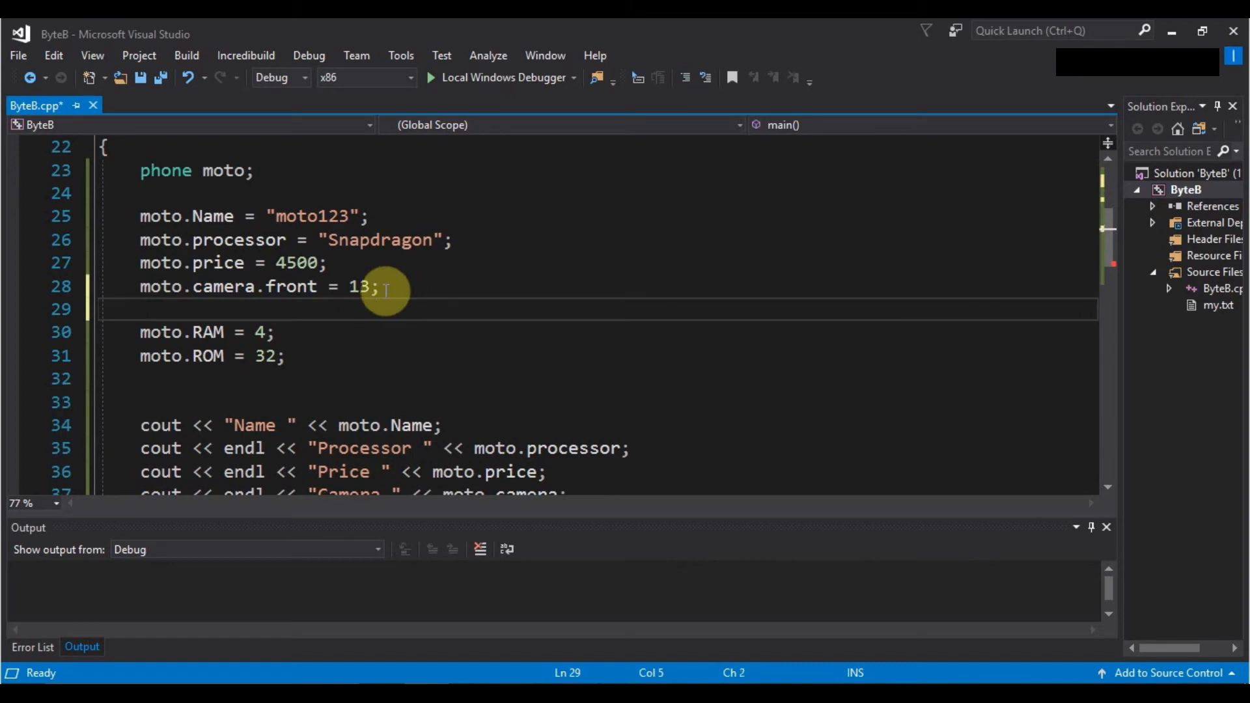
text(moto.camera.rear)
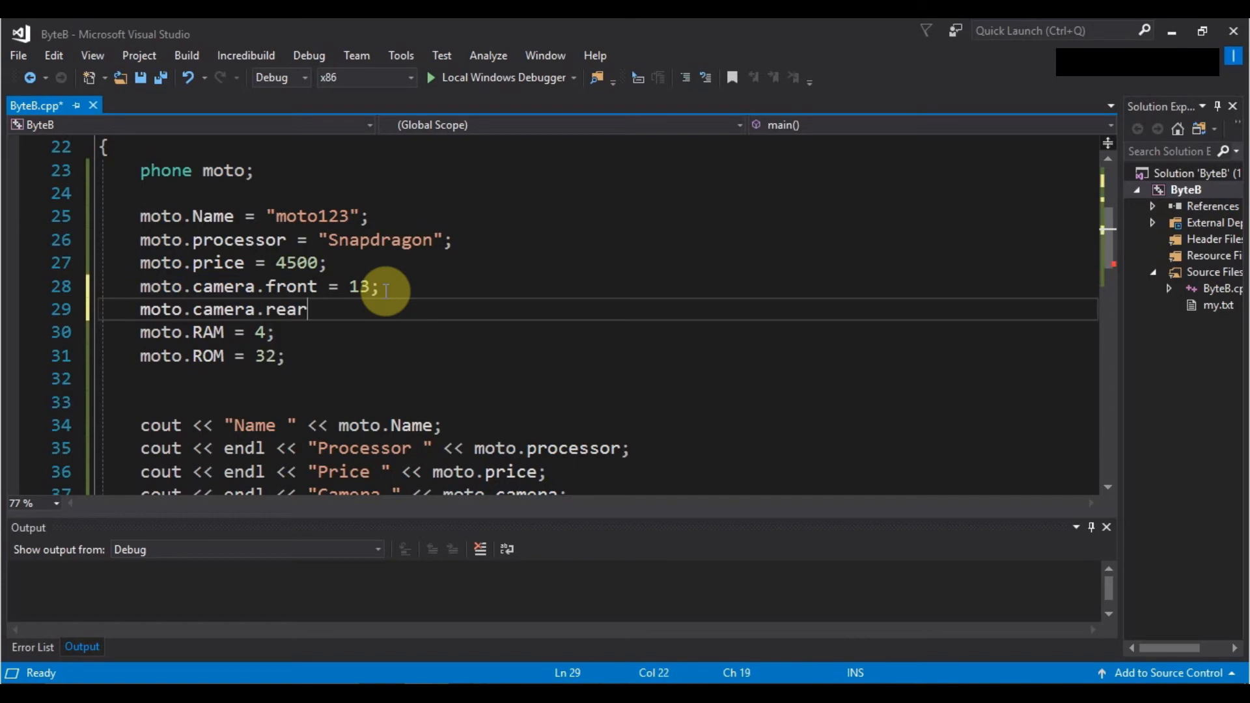
Add 'moto.camera.rear = 16;' below the front camera assignment
text(= 16;)
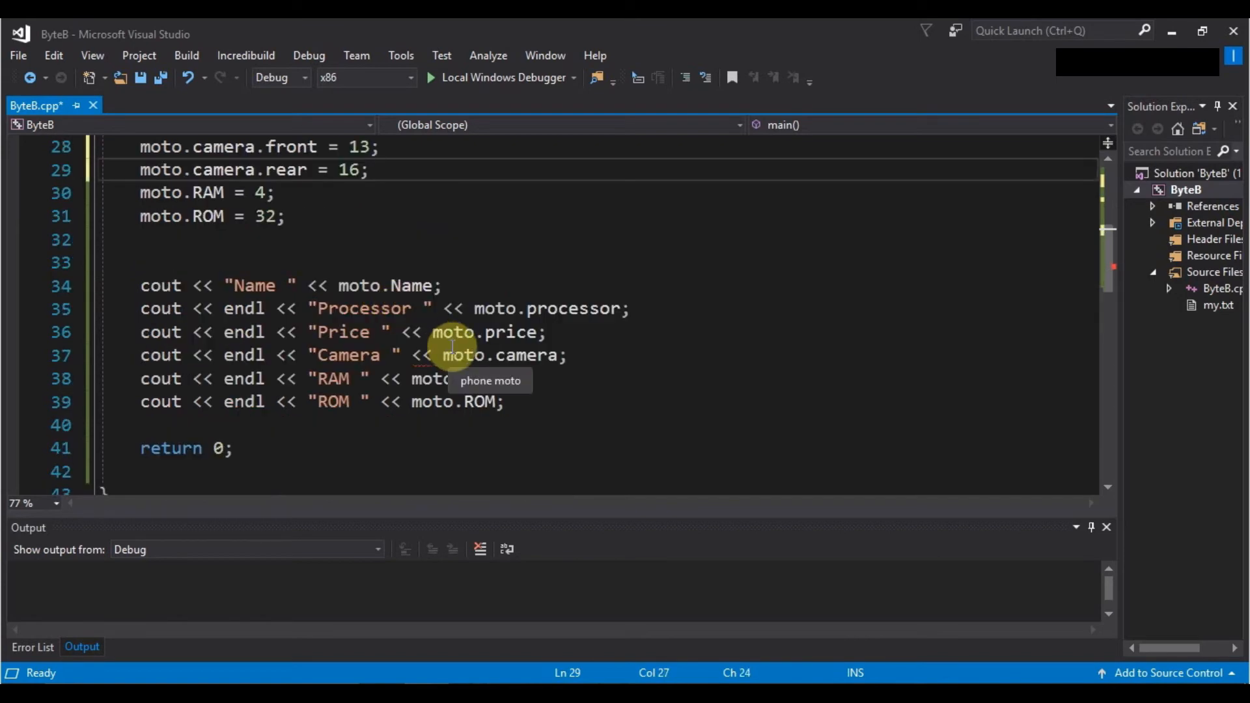
mouse_move(409, 366)
text(fro)
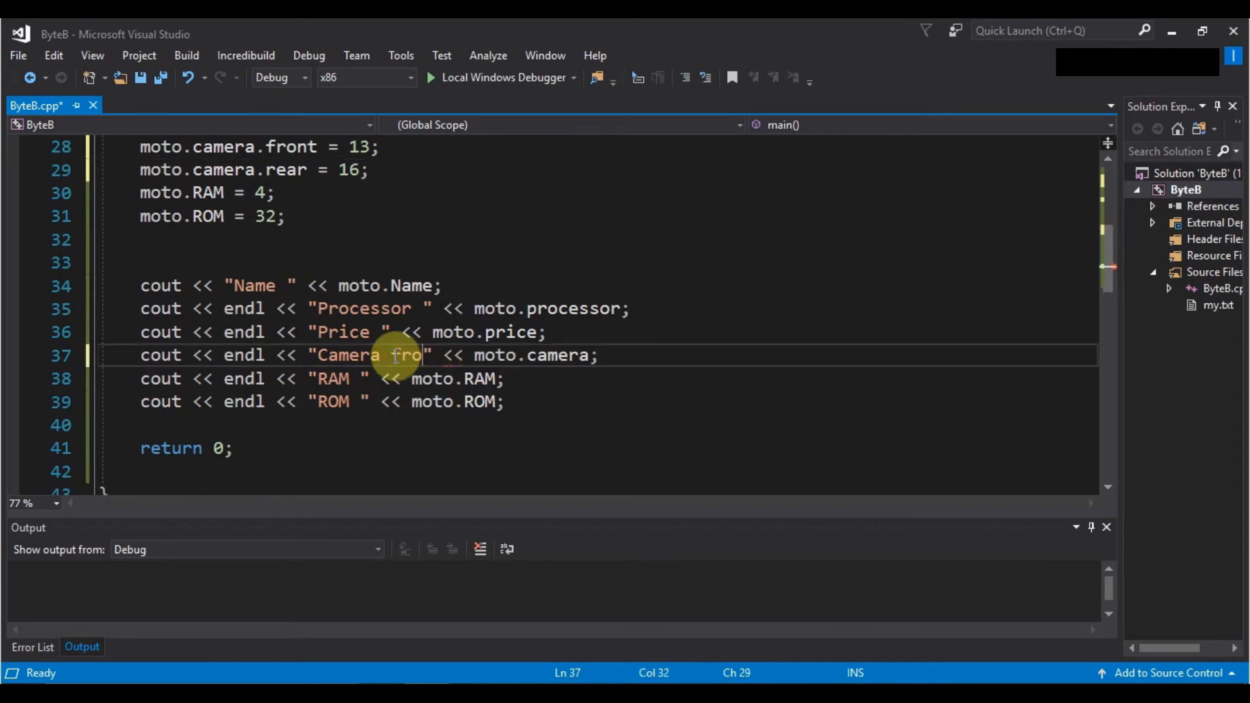
Print moto.camera.front, then add a cout printing "camera rear " with moto.camera.rear
text(nt)
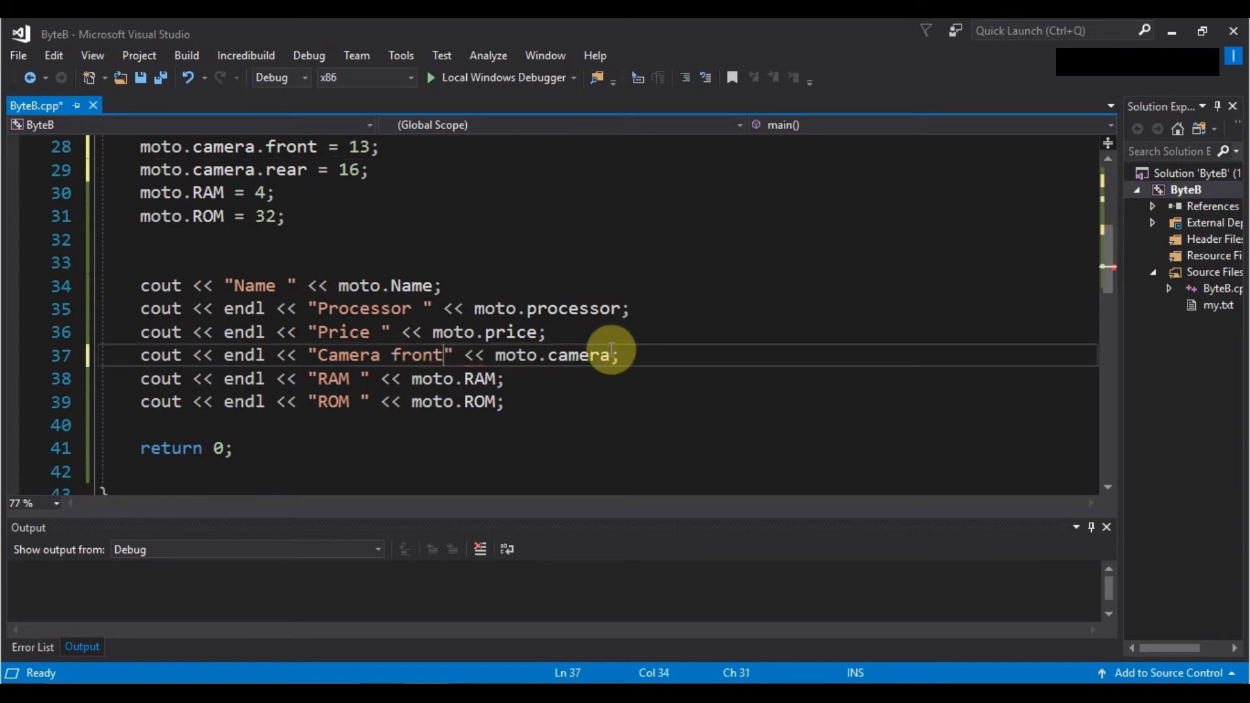
text(.front)
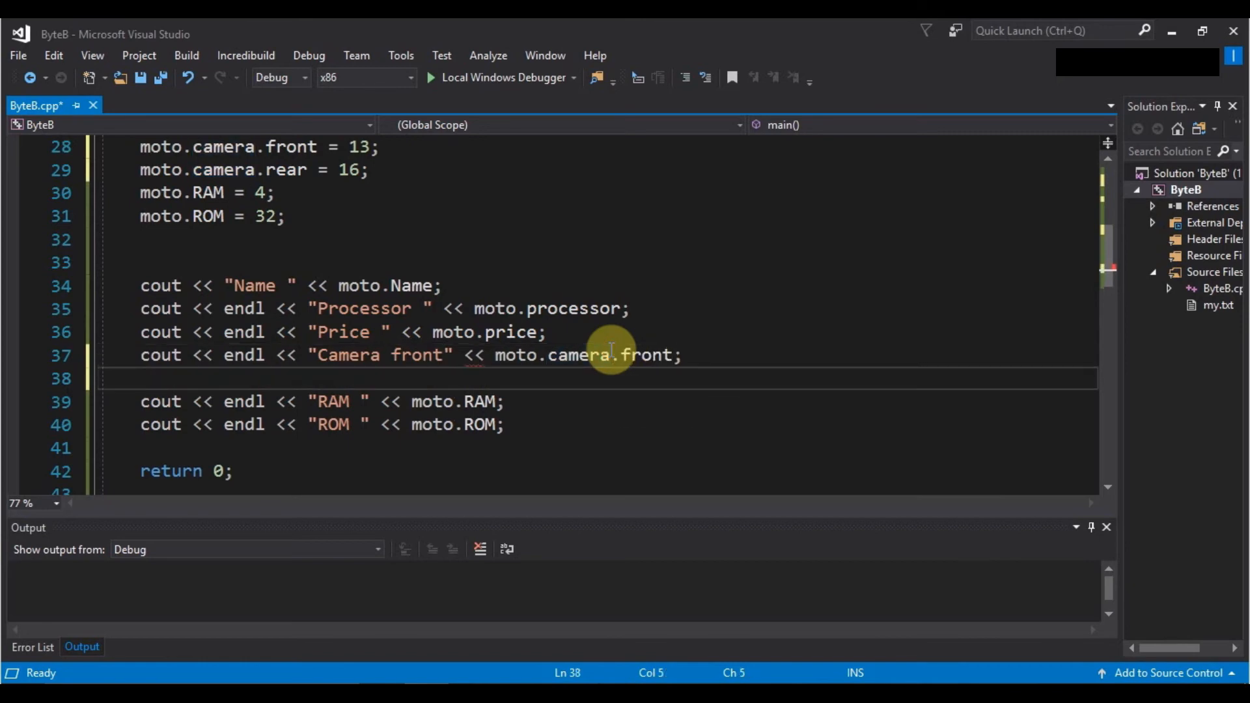
text(cout)
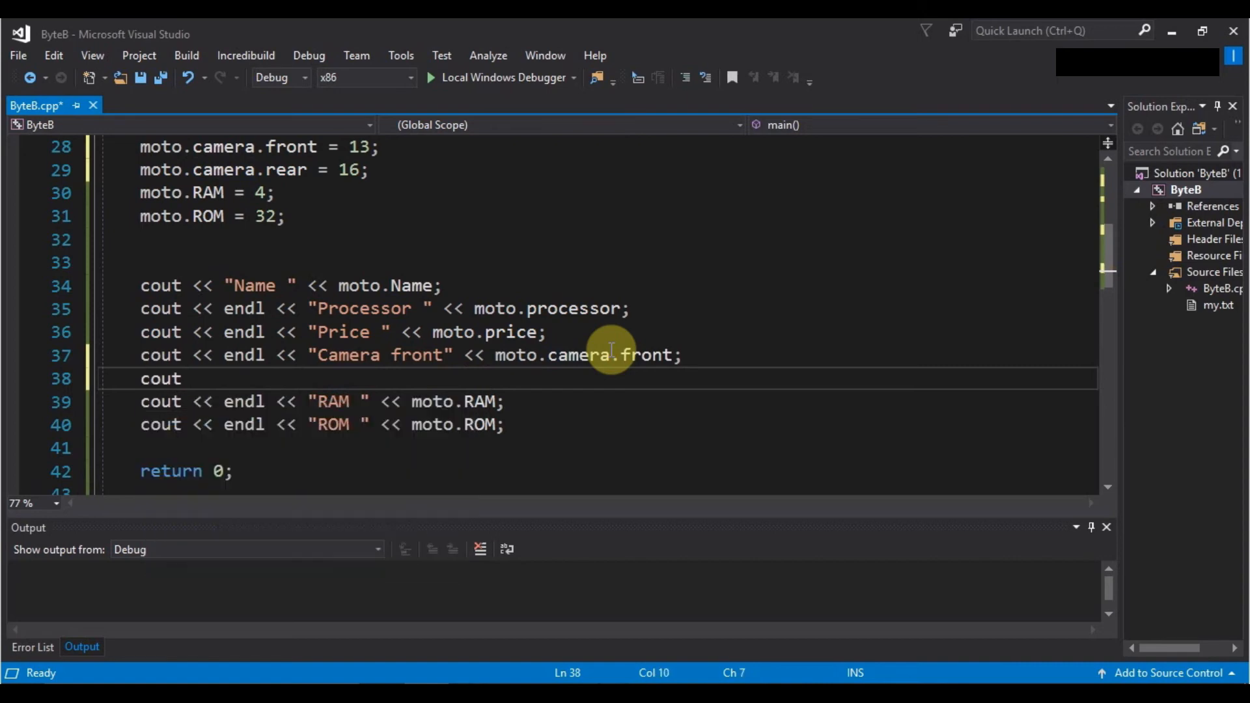
text(<< endl << "camera rear " <<)
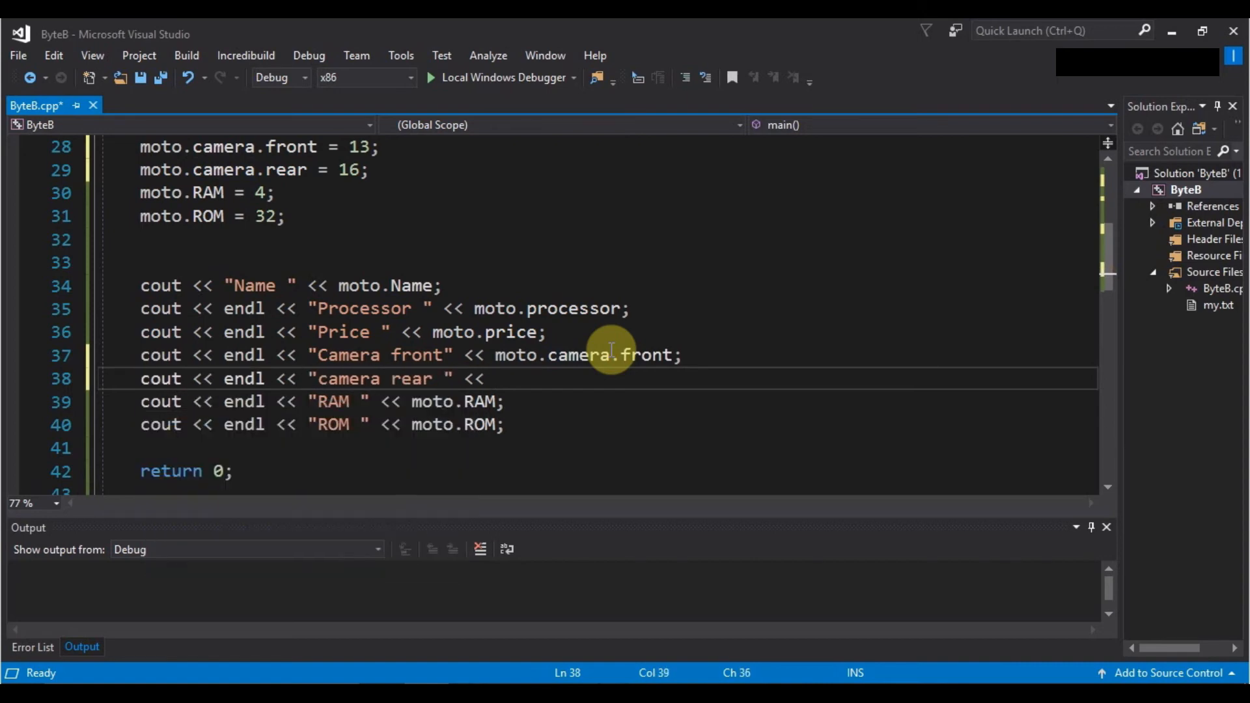
text(moto.camera.rear;)
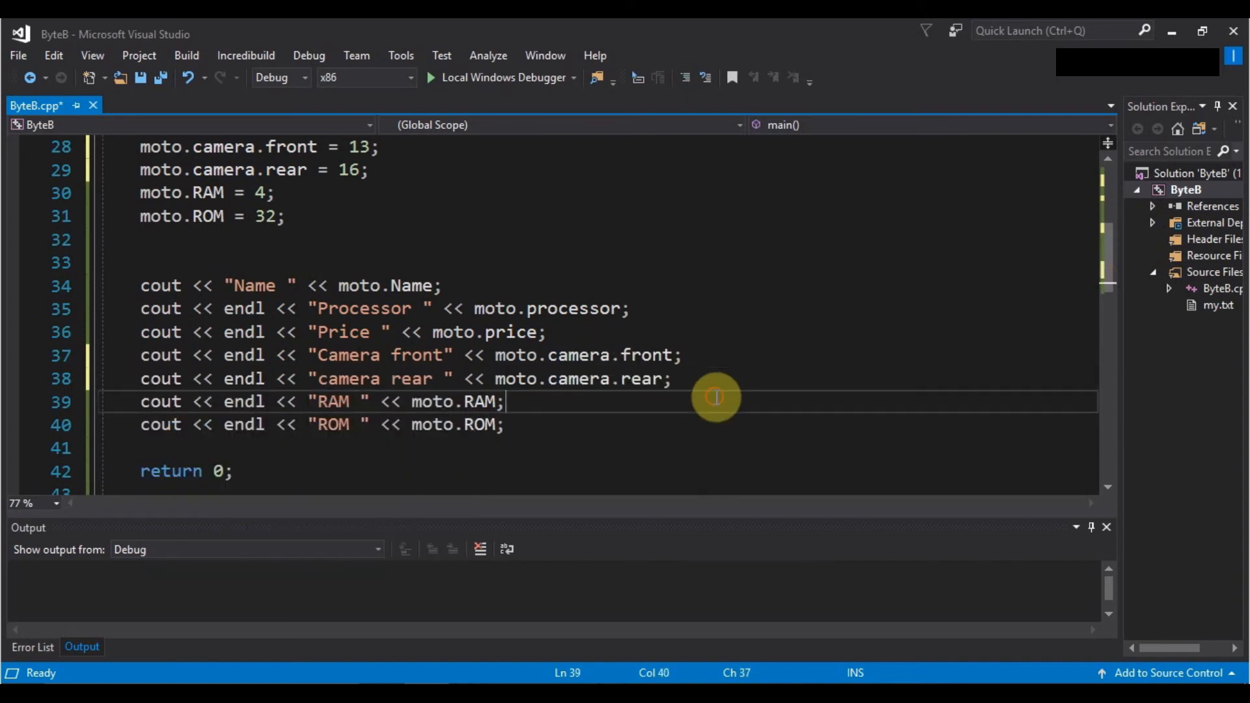
Run the program with the Local Windows Debugger to show both camera values
scroll(up, 3)
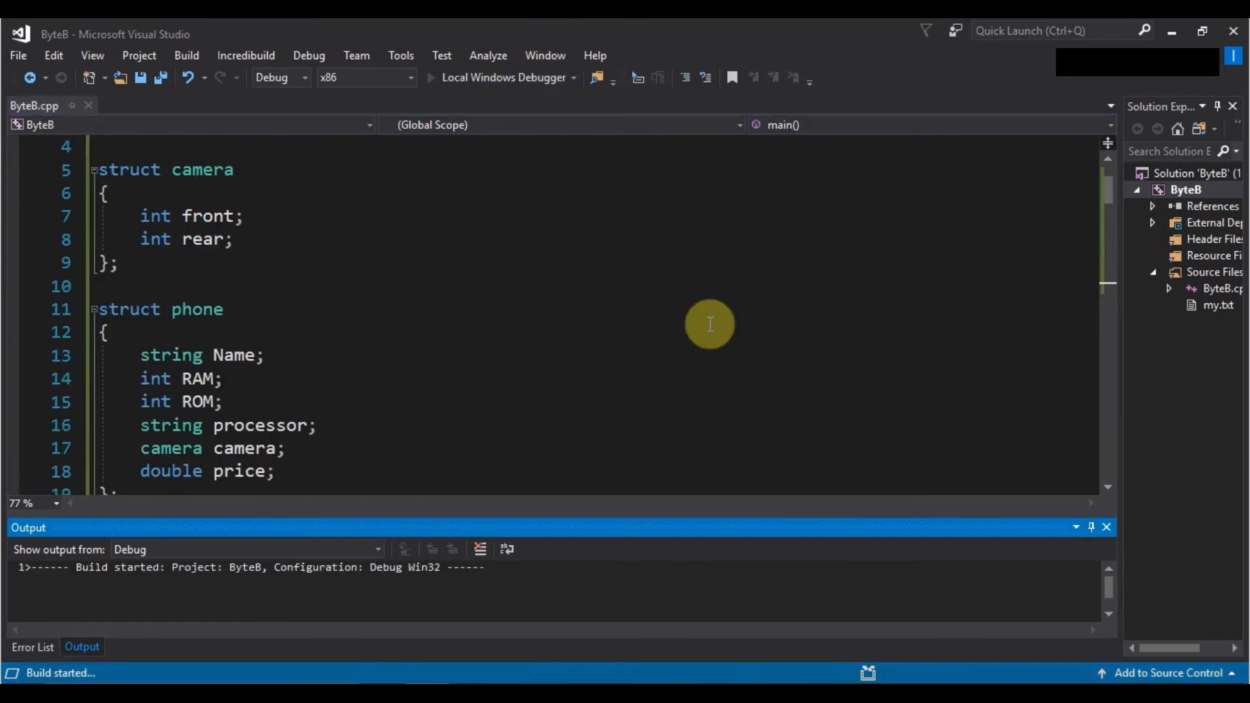
click(429, 77)
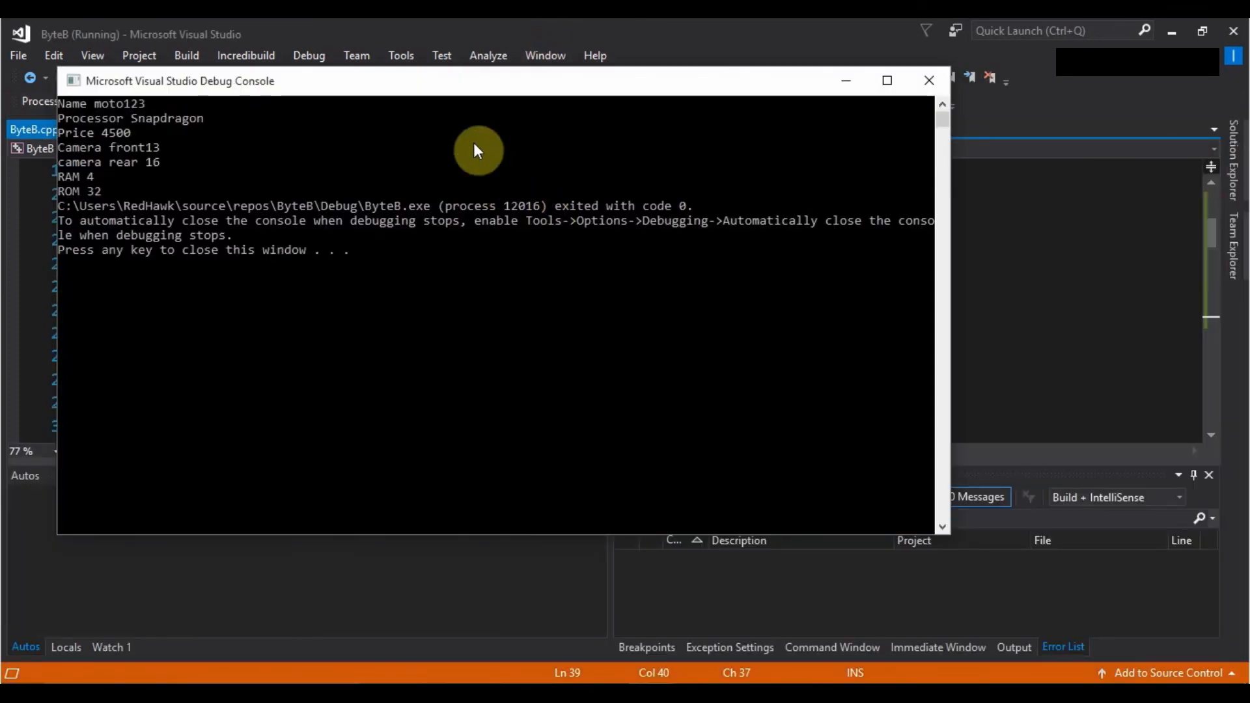